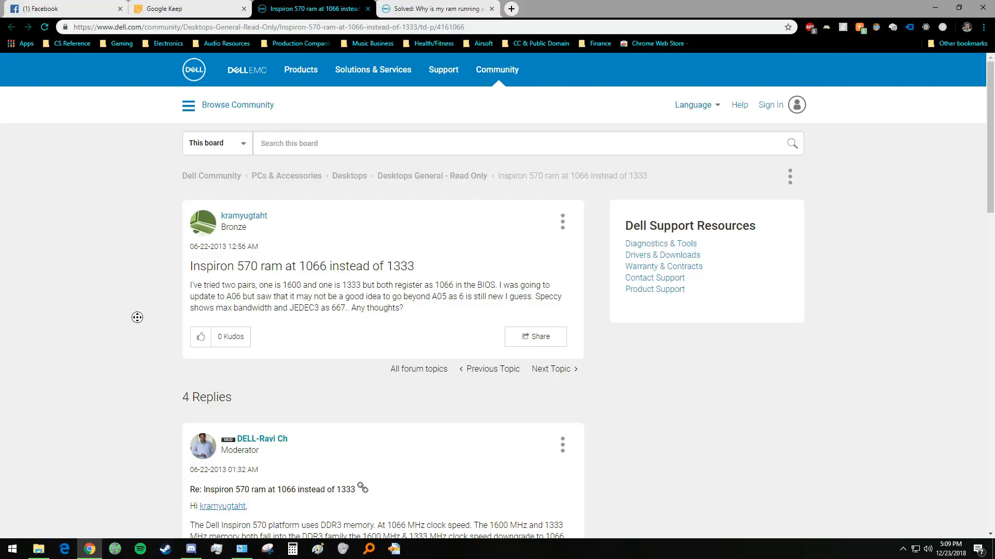
Scroll the Inspiron 570 thread down to the moderator's reply about the 1066 MHz memory clock.
scroll(down, 3)
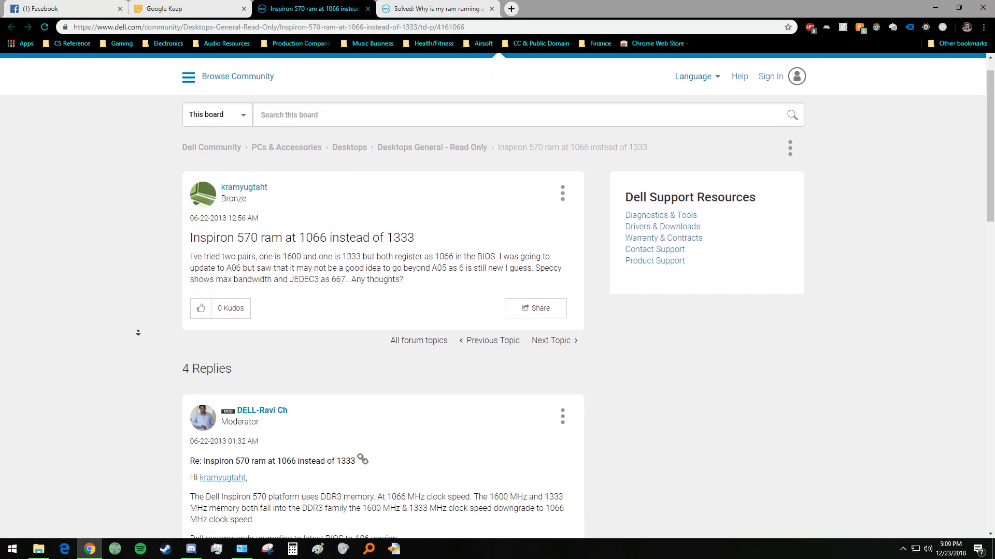
scroll(down, 3)
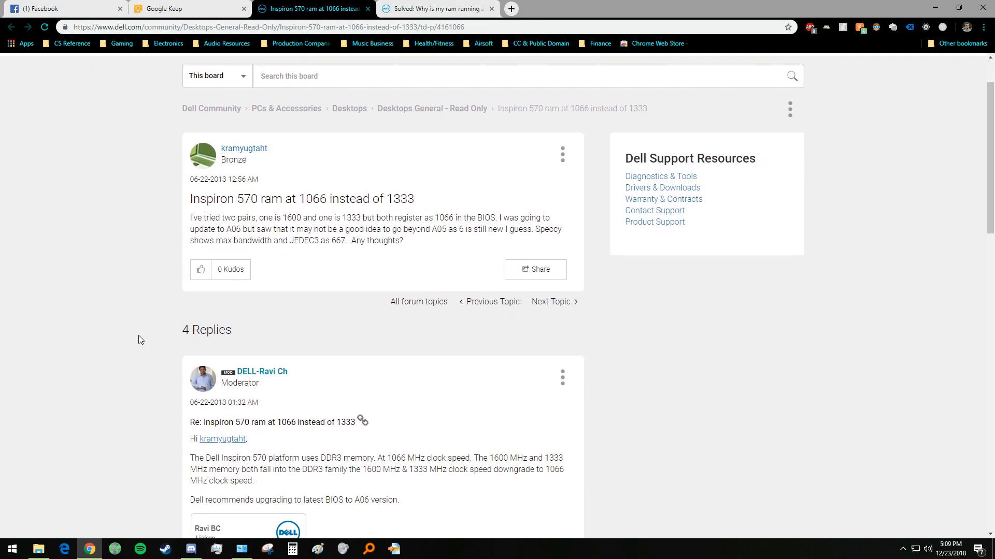
scroll(down, 3)
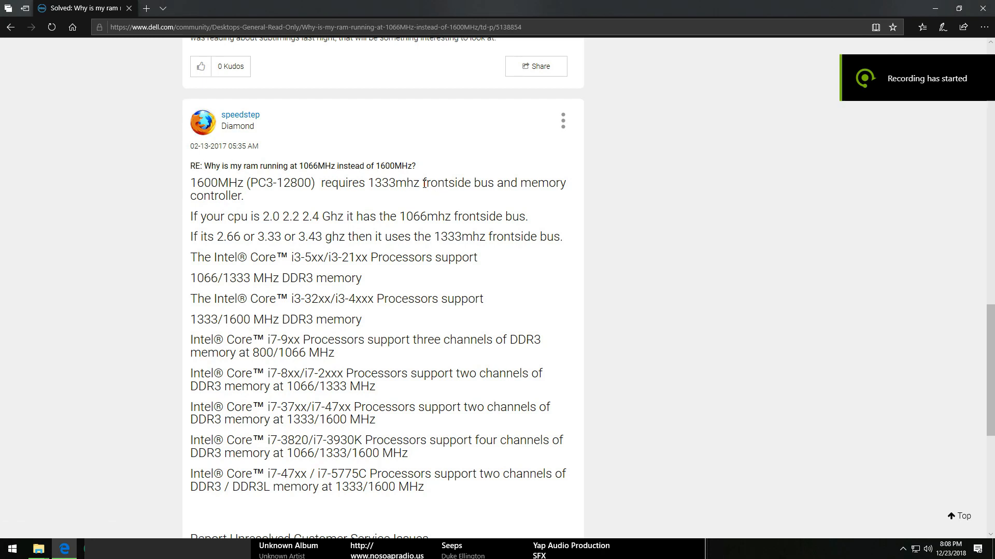
Switch to the browser tab holding the solved 'ram running at 1066MHz instead of 1600MHz' thread.
drag(511, 182, 241, 196)
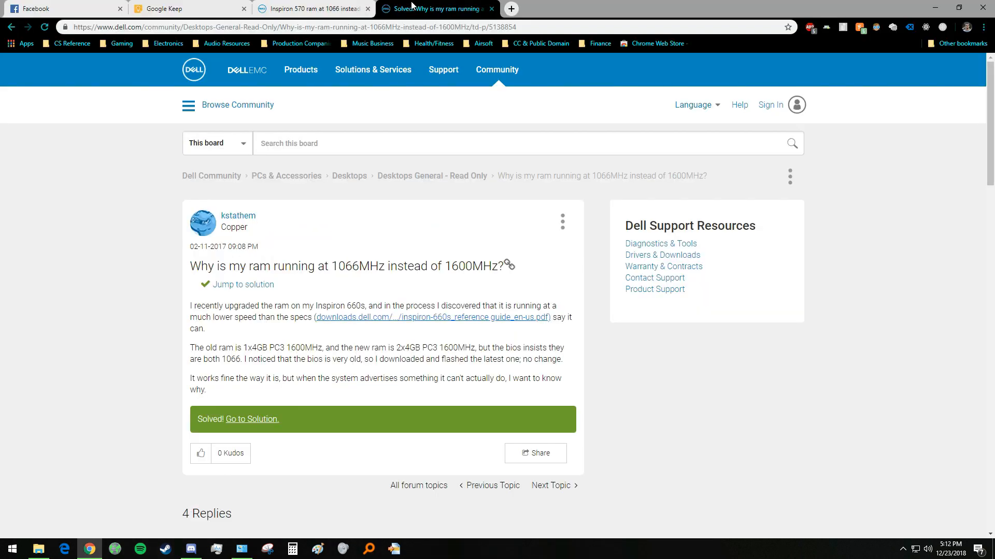
Scroll down to the first reply stating the CPU's memory controller sets the RAM speed.
scroll(down, 3)
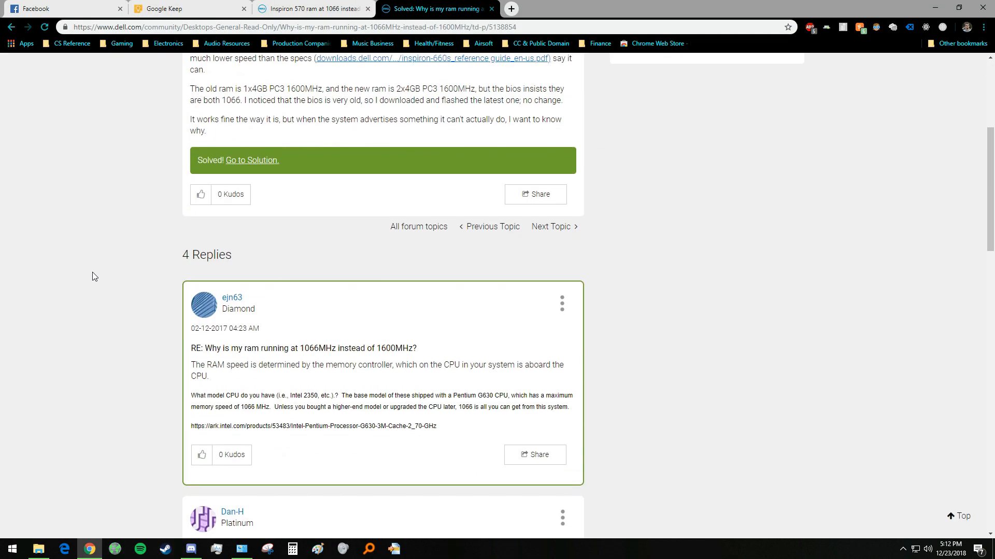
scroll(down, 3)
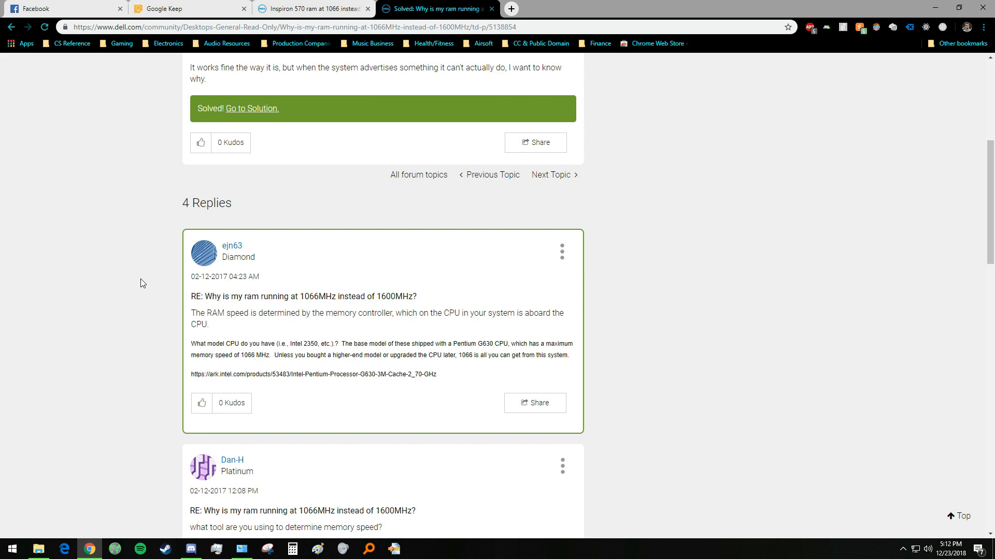